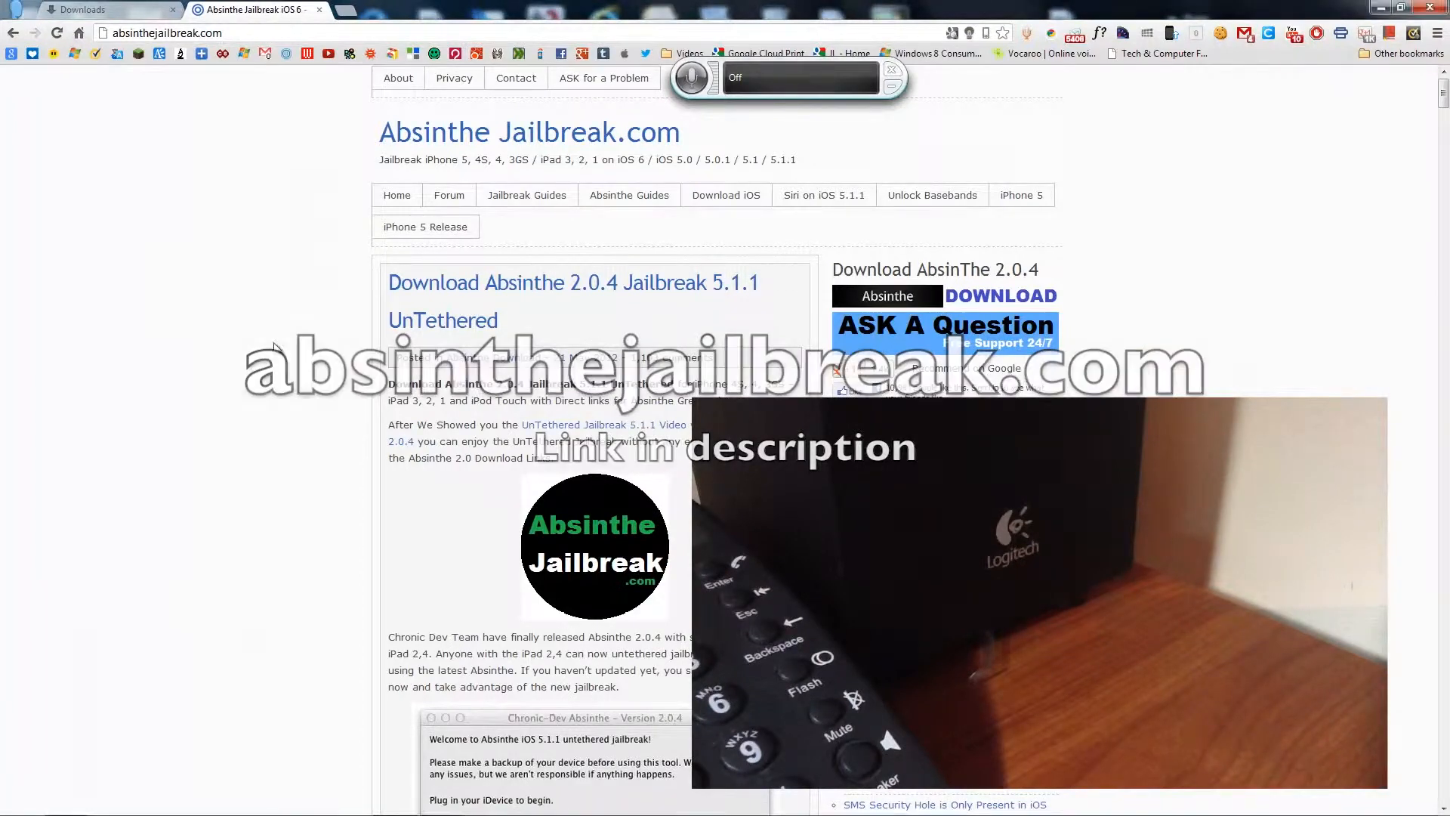
Go to the Absinthe 2.0.4 download page from the site's DOWNLOAD link
{"action": "scroll", "scroll_direction": "down", "scroll_amount": 3}
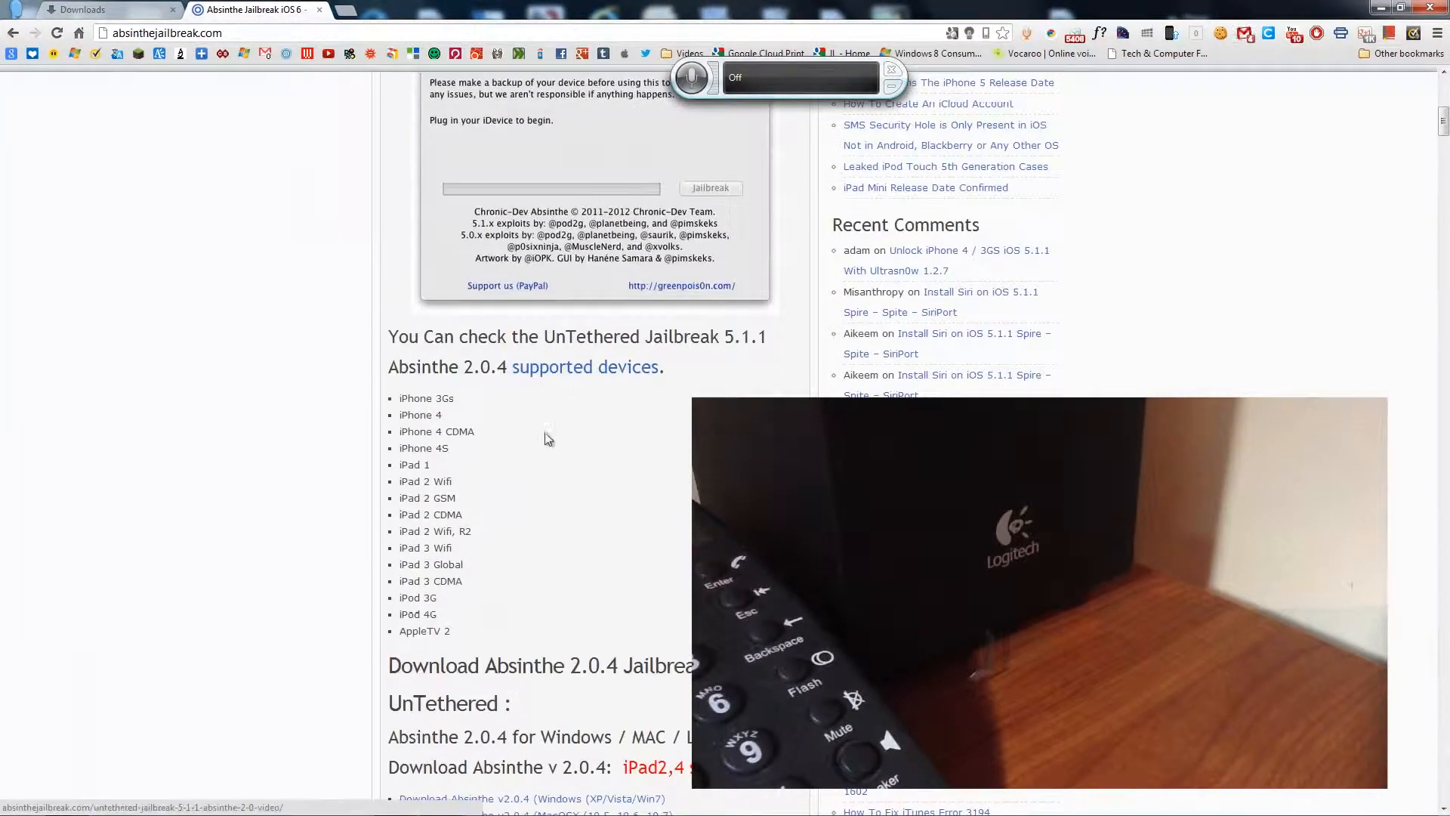
{"action": "scroll", "scroll_direction": "up", "scroll_amount": 3}
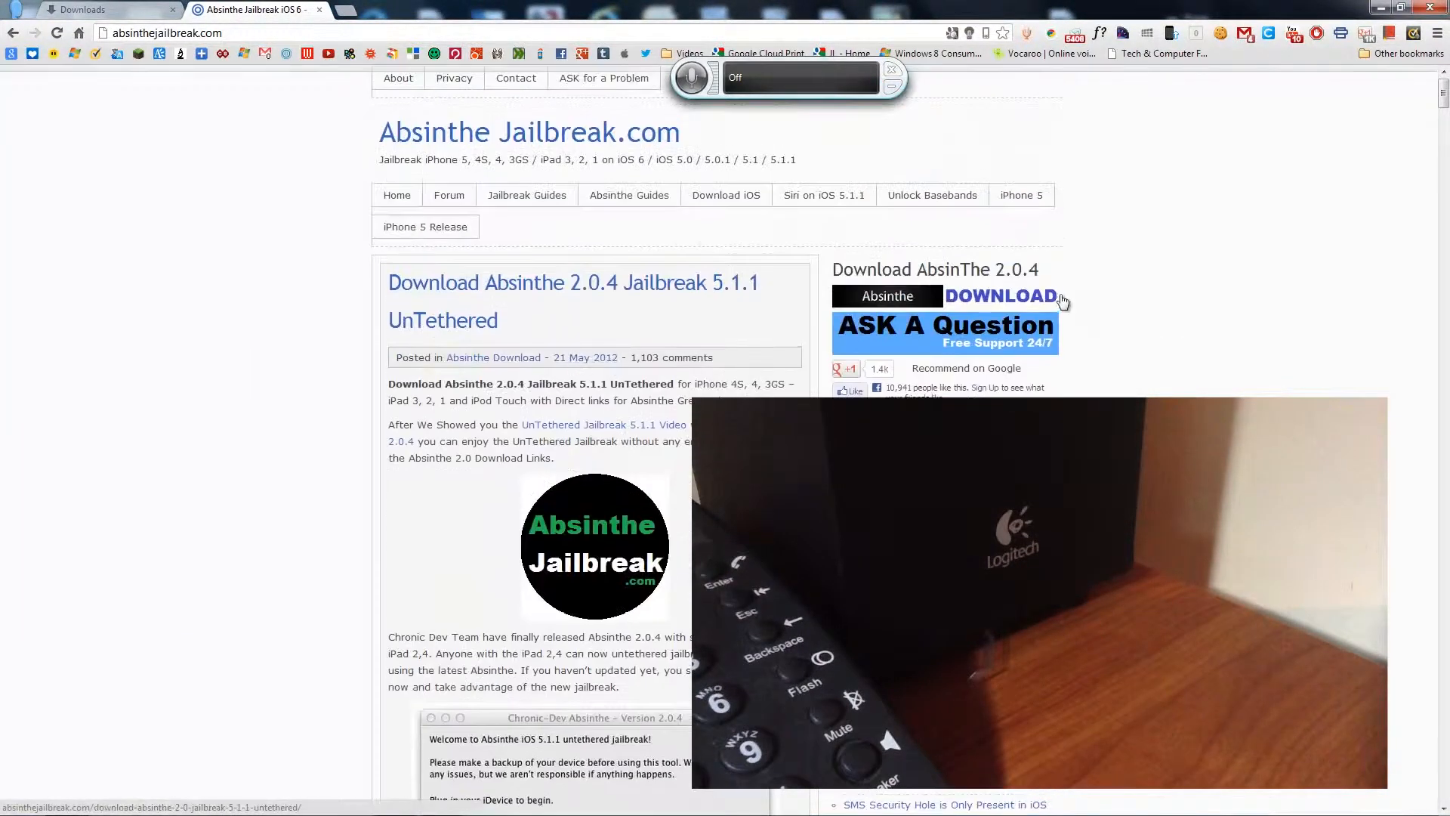
{"action": "left_click", "coordinate": [1000, 295]}
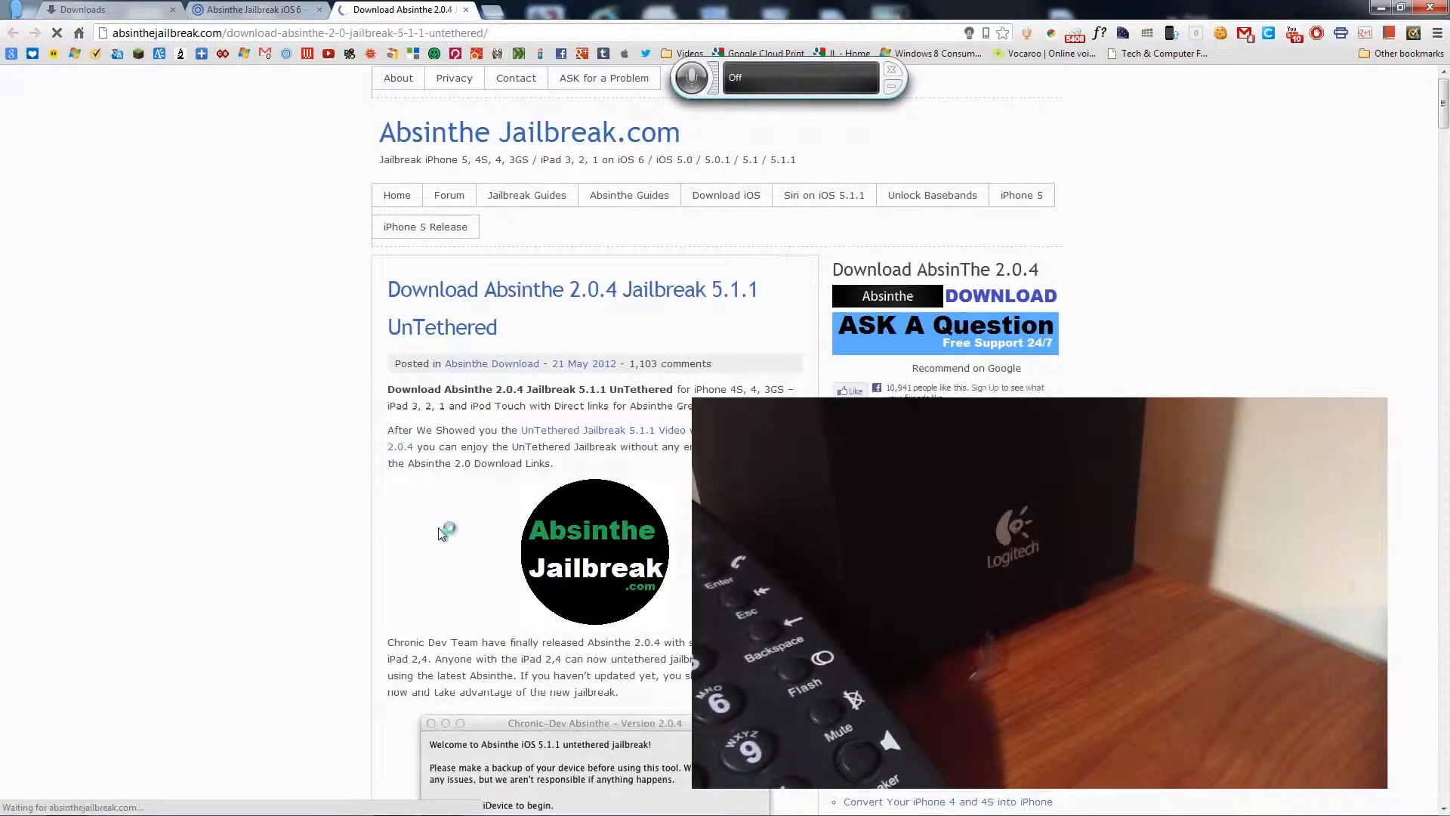
Open the 'Download Absinthe v2.0.4 (Windows XP/Vista/Win7)' link to view absinthe-win-2.0.4.zip
{"action": "scroll", "scroll_direction": "down", "scroll_amount": 3}
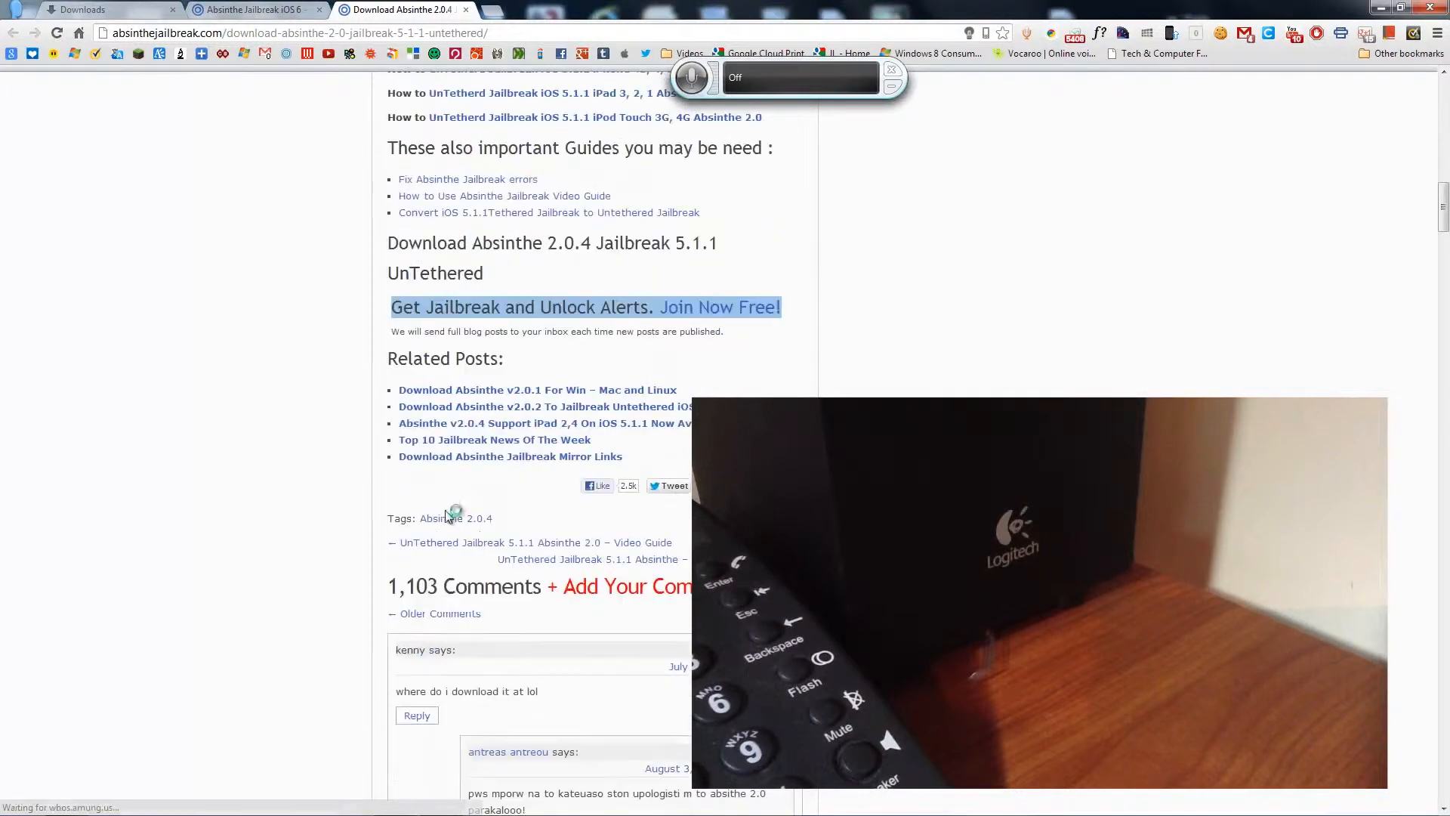
{"action": "scroll", "scroll_direction": "up", "scroll_amount": 3}
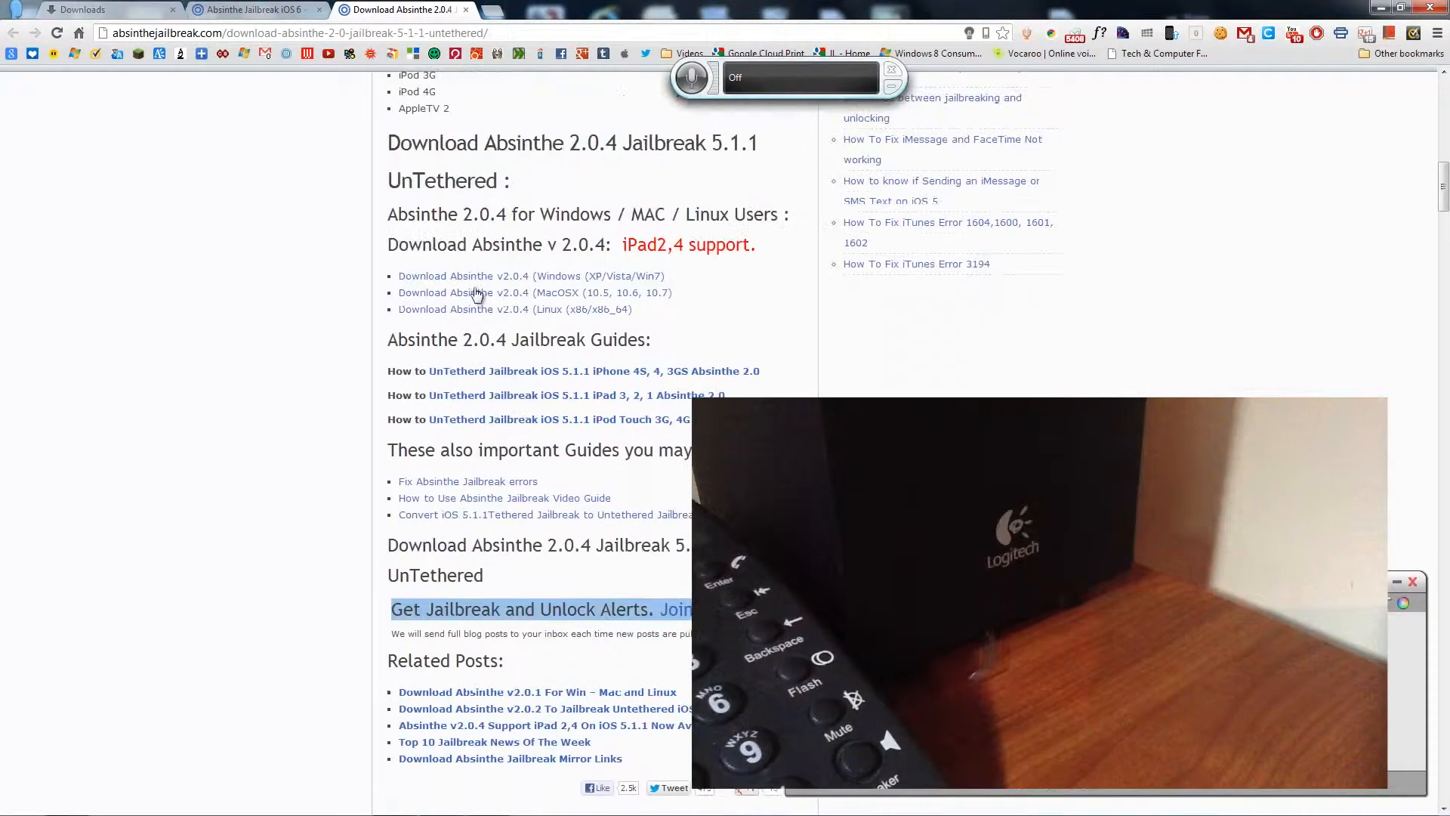
{"action": "left_click", "coordinate": [531, 276]}
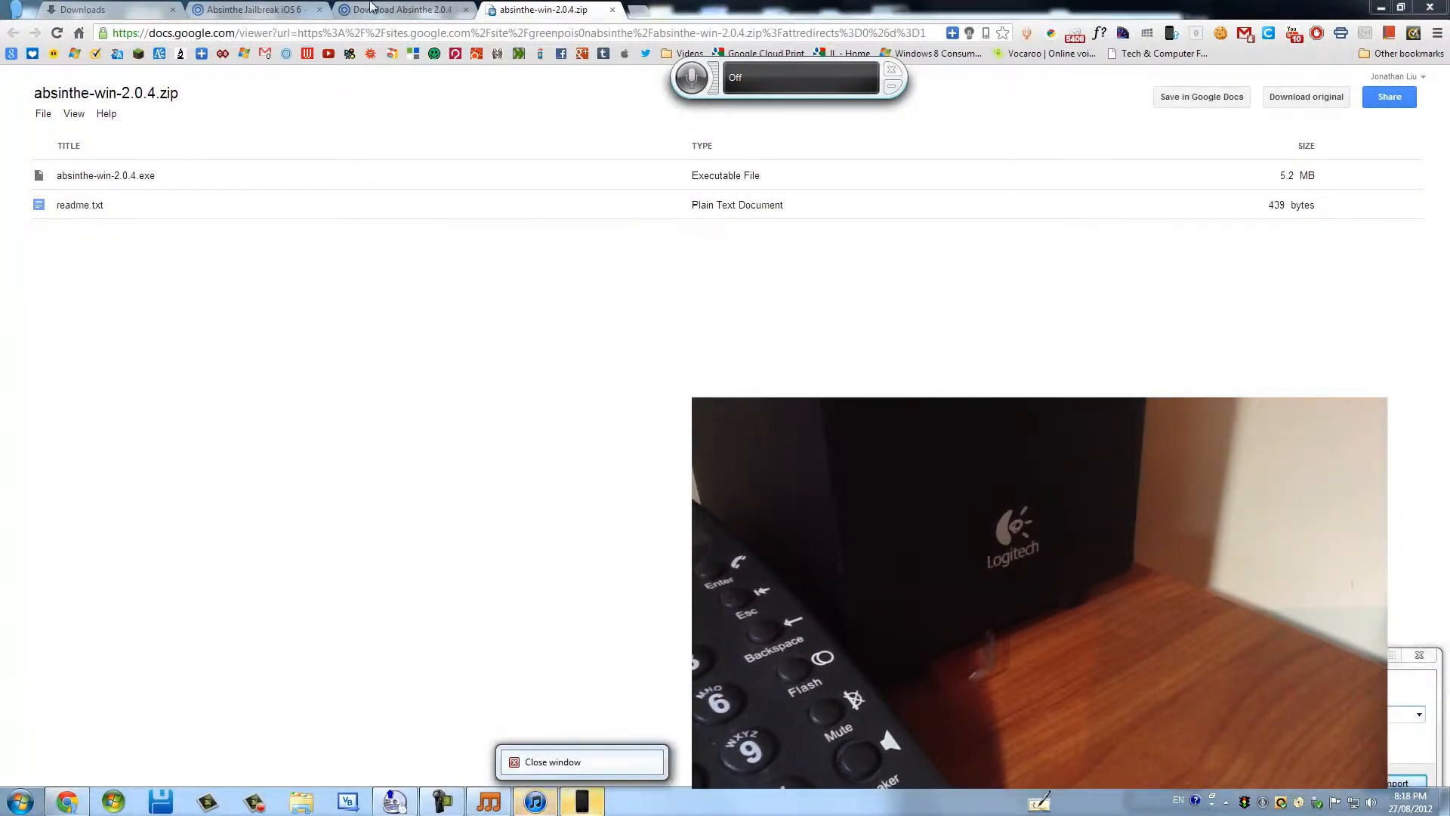
Download the original absinthe-win-2.0.4 zip and save it to the Desktop
{"action": "left_click", "coordinate": [583, 761]}
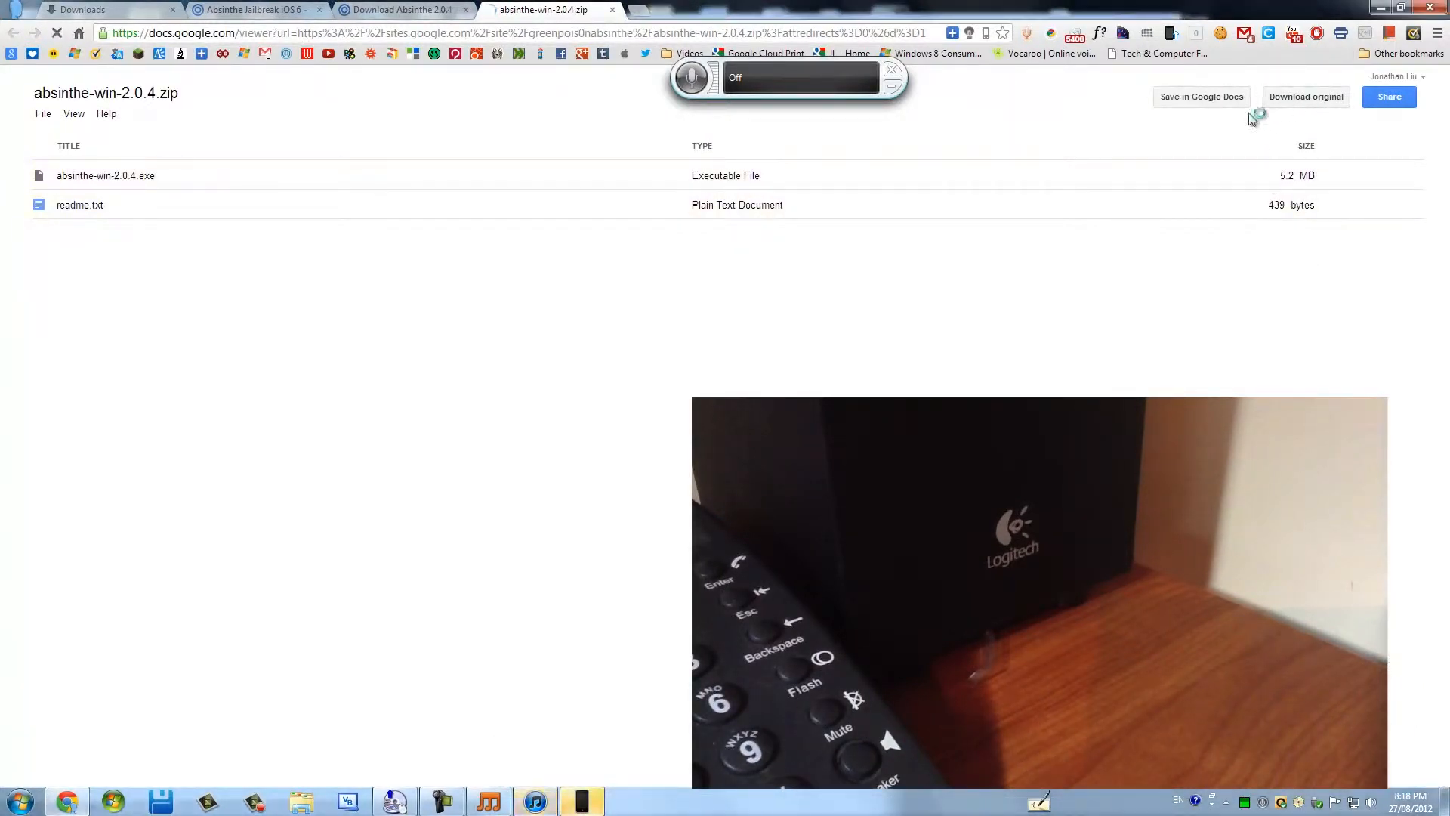
{"action": "right_click", "coordinate": [534, 800]}
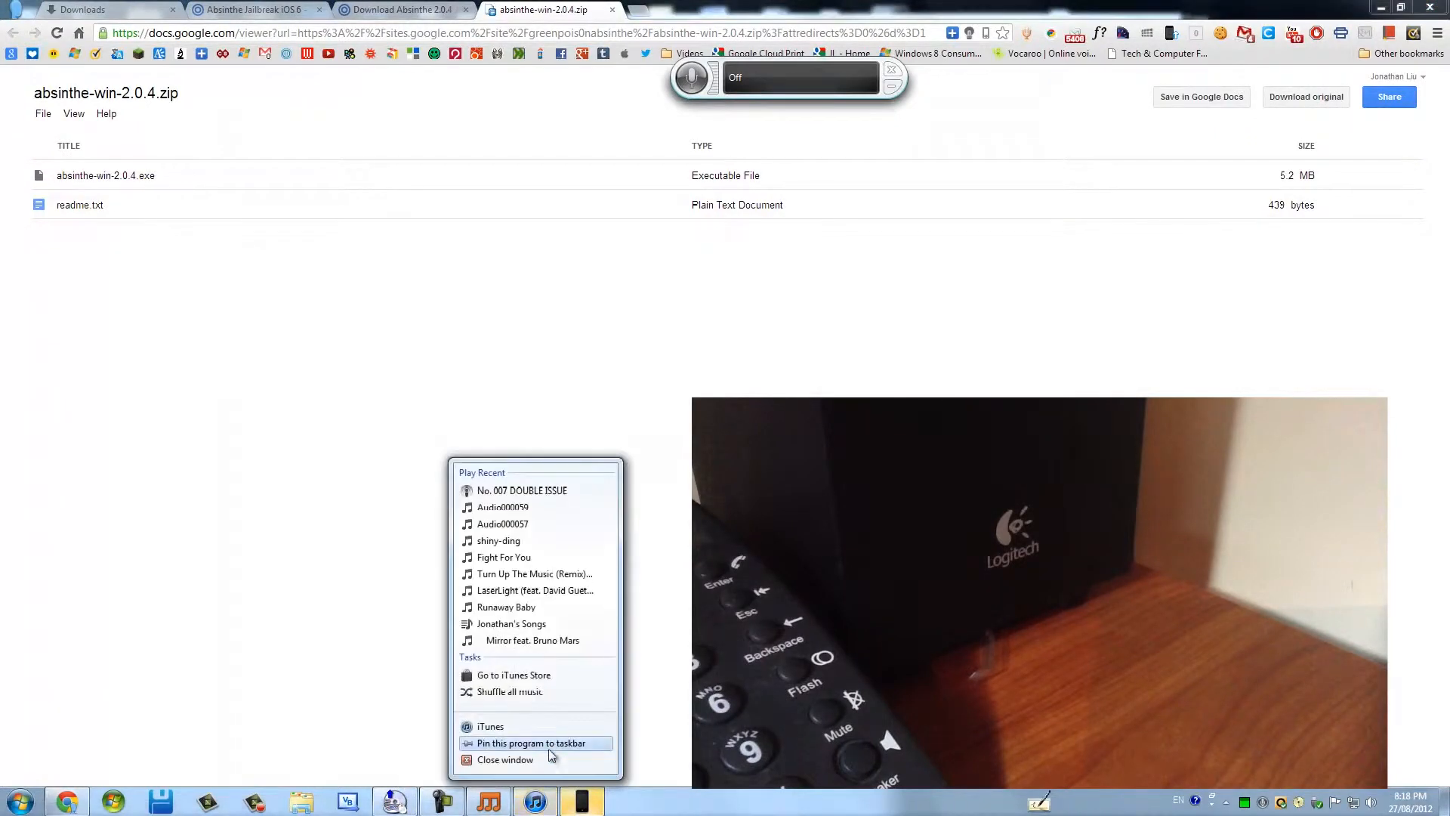
{"action": "left_click", "coordinate": [1305, 96]}
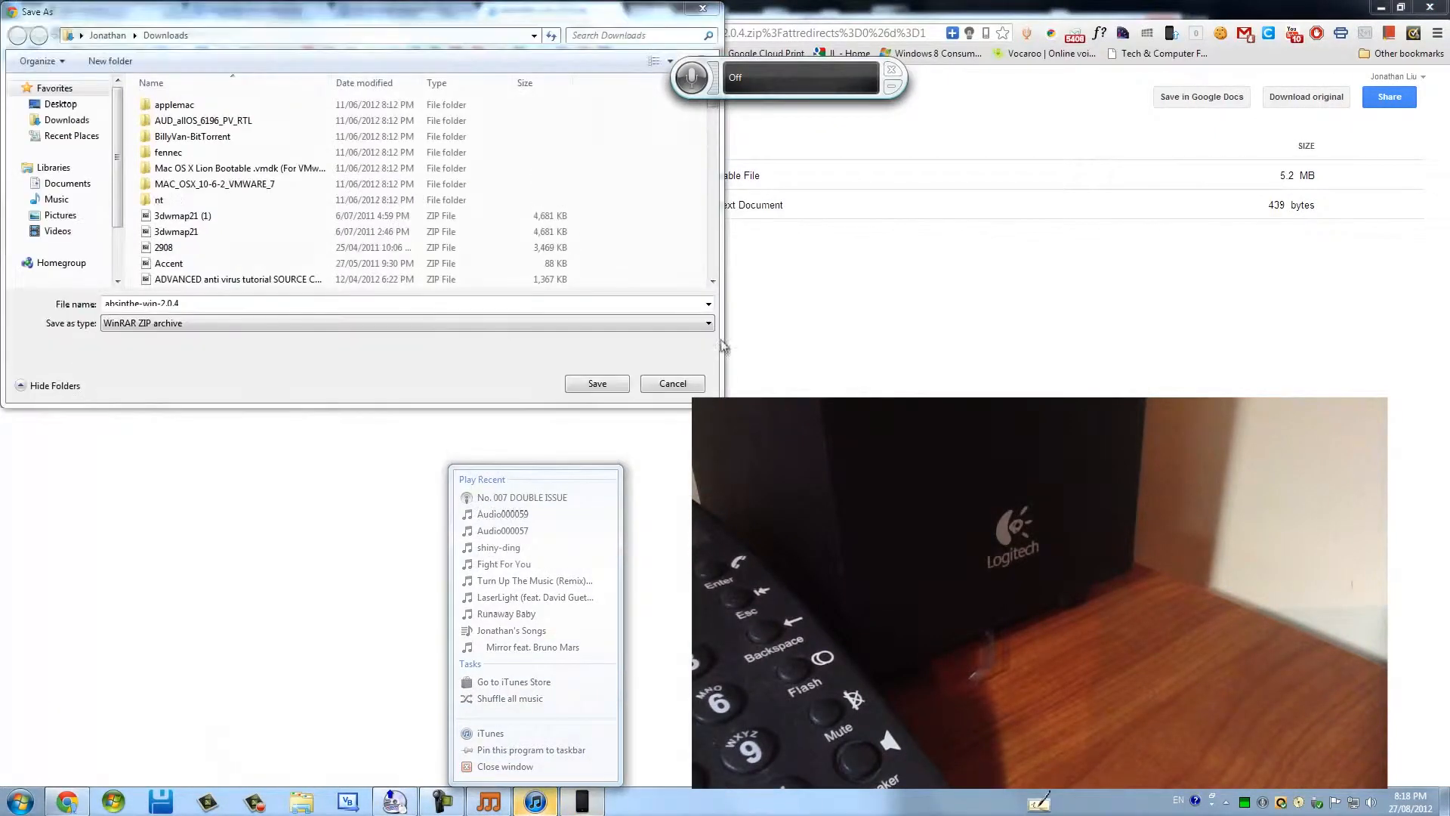
{"action": "left_click", "coordinate": [672, 383]}
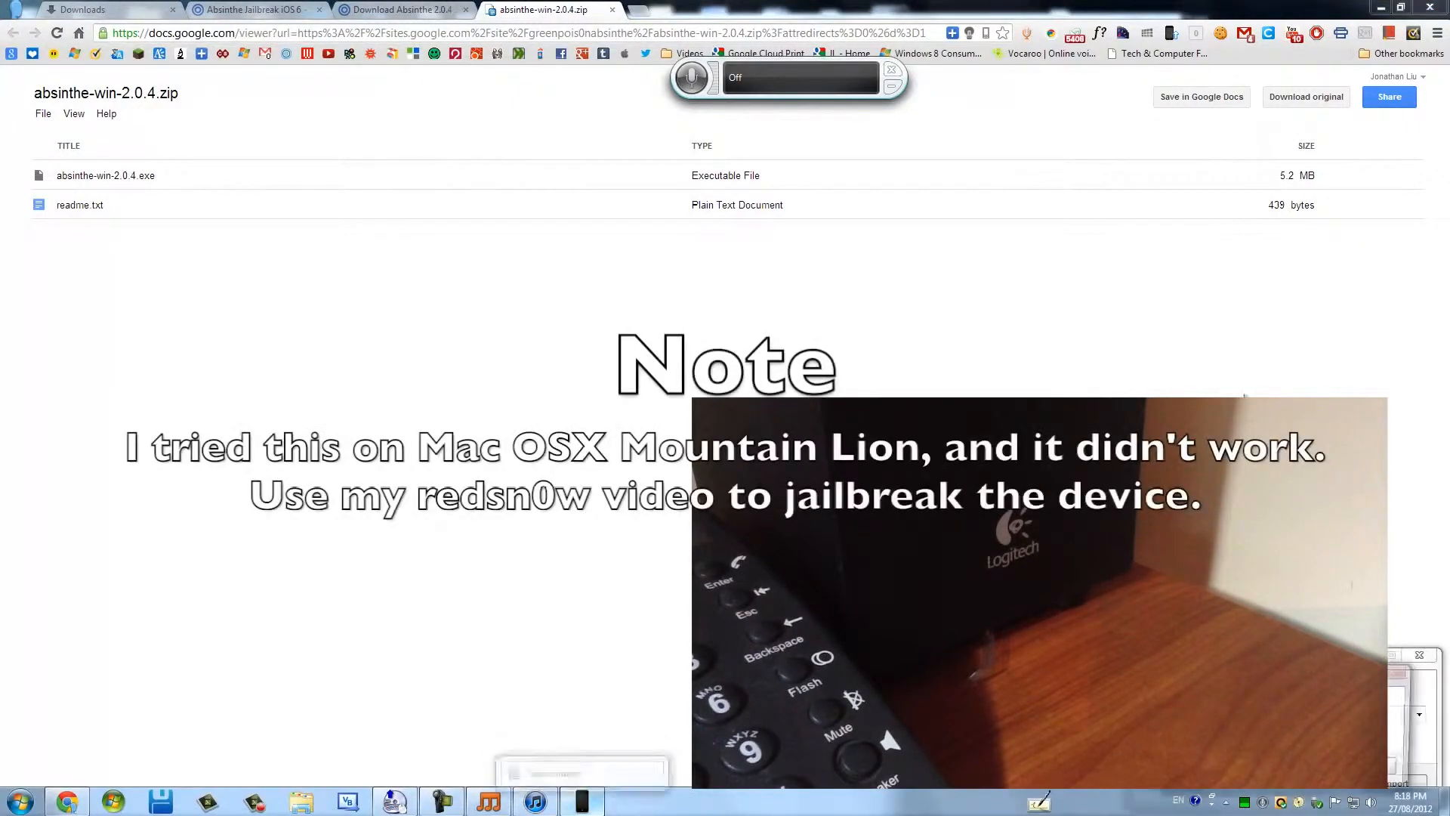
{"action": "mouse_move", "coordinate": [1306, 96]}
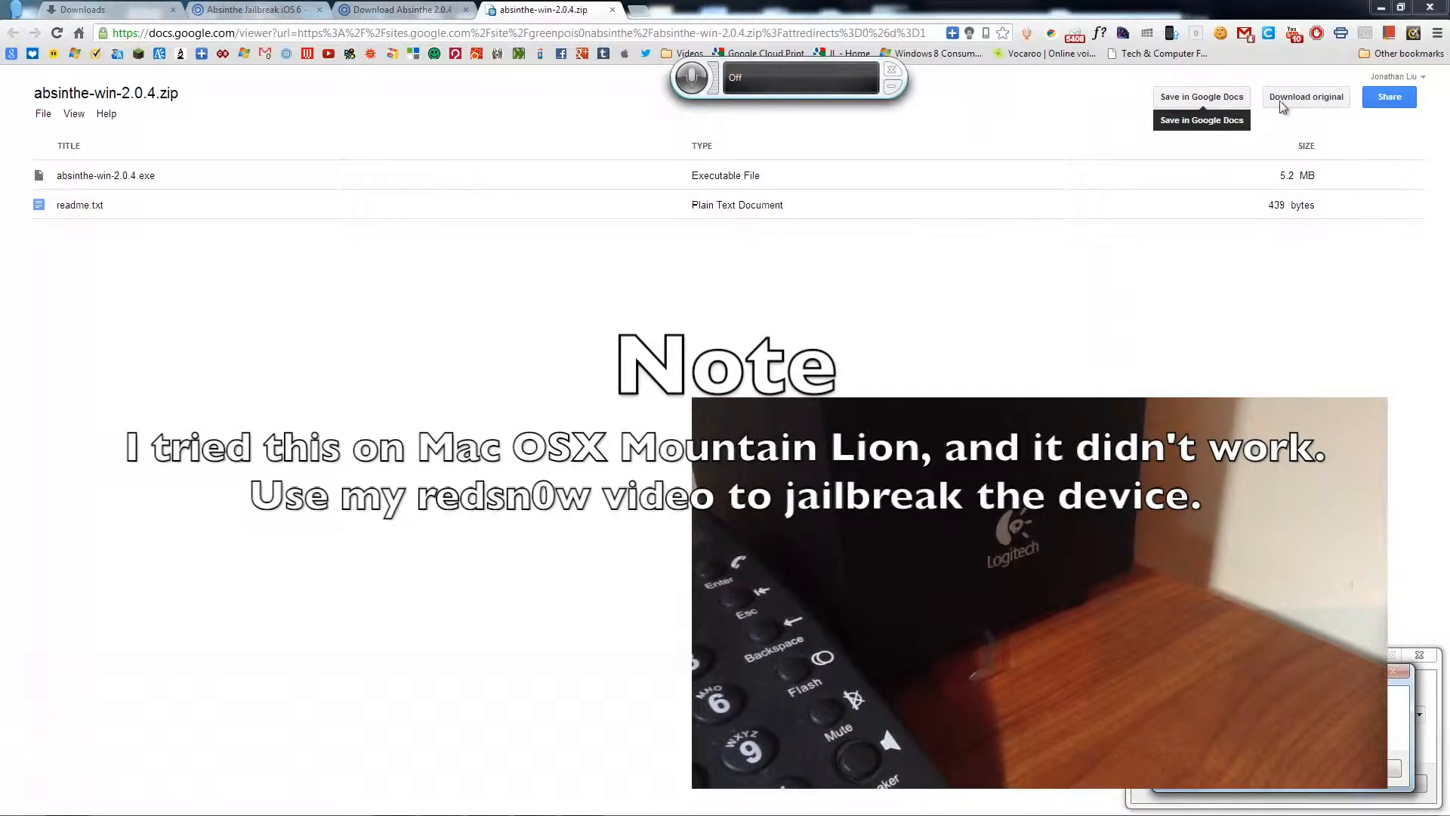
{"action": "left_click", "coordinate": [1305, 96]}
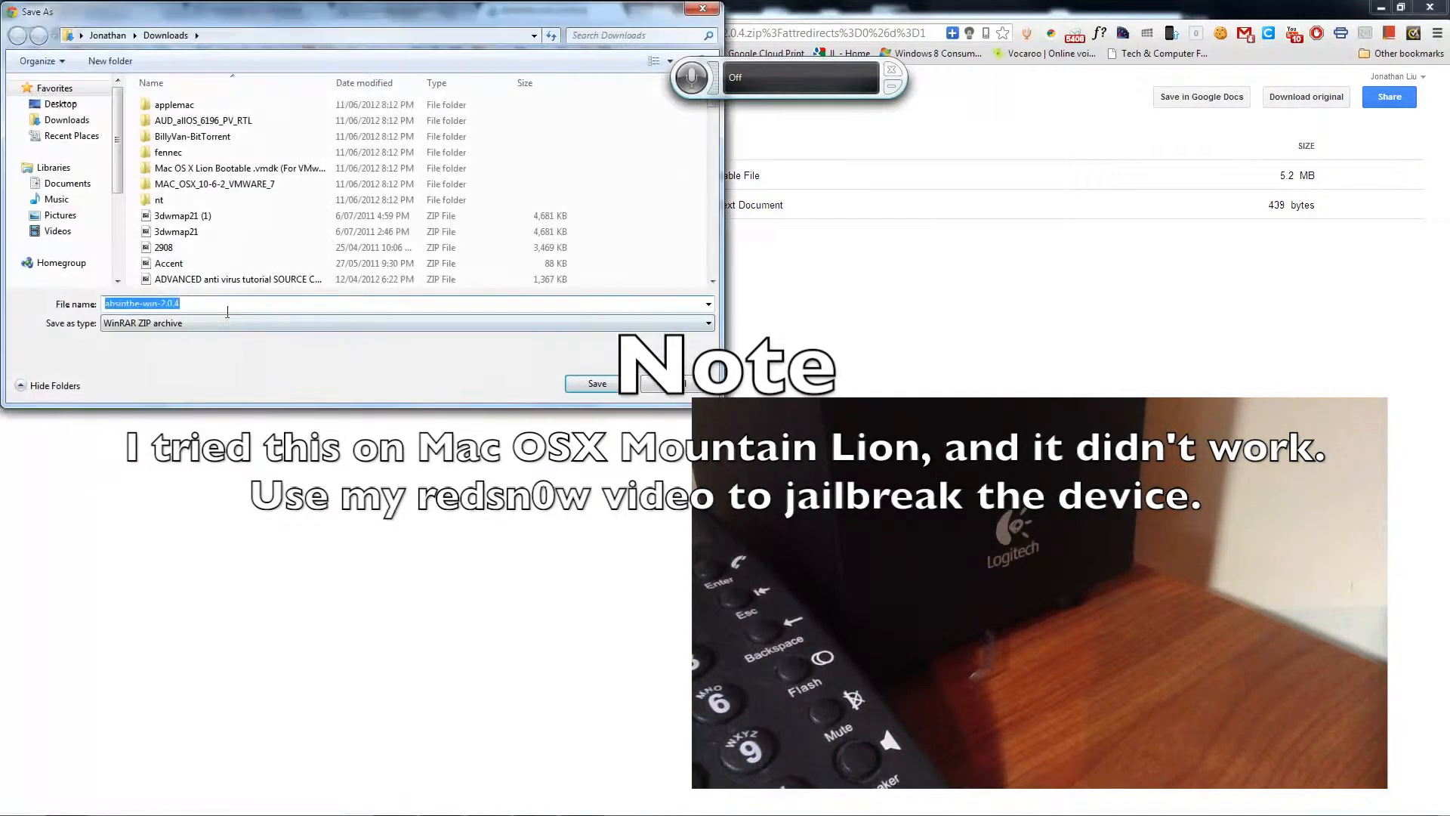
{"action": "left_click", "coordinate": [60, 104]}
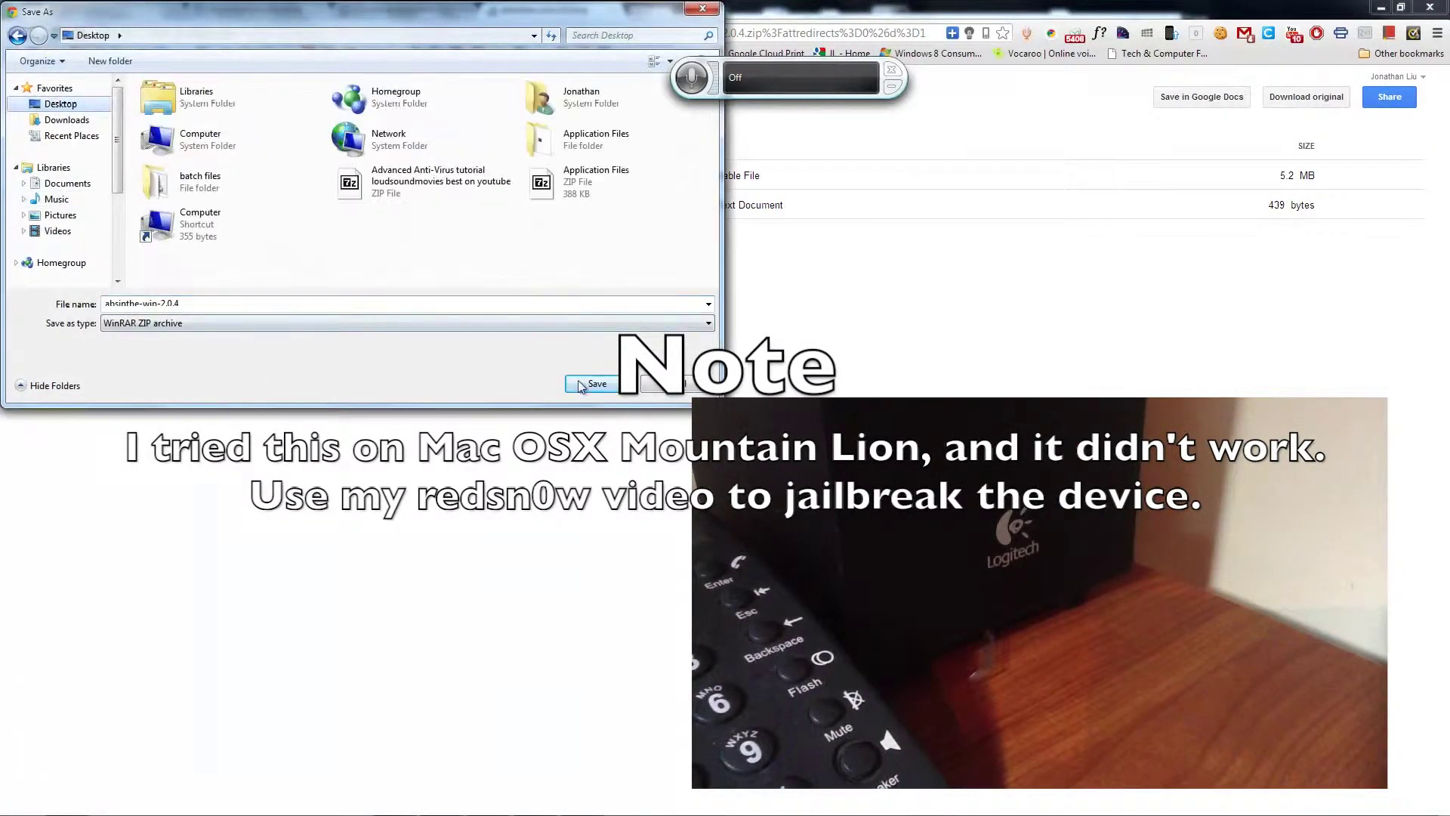
{"action": "left_click", "coordinate": [596, 383]}
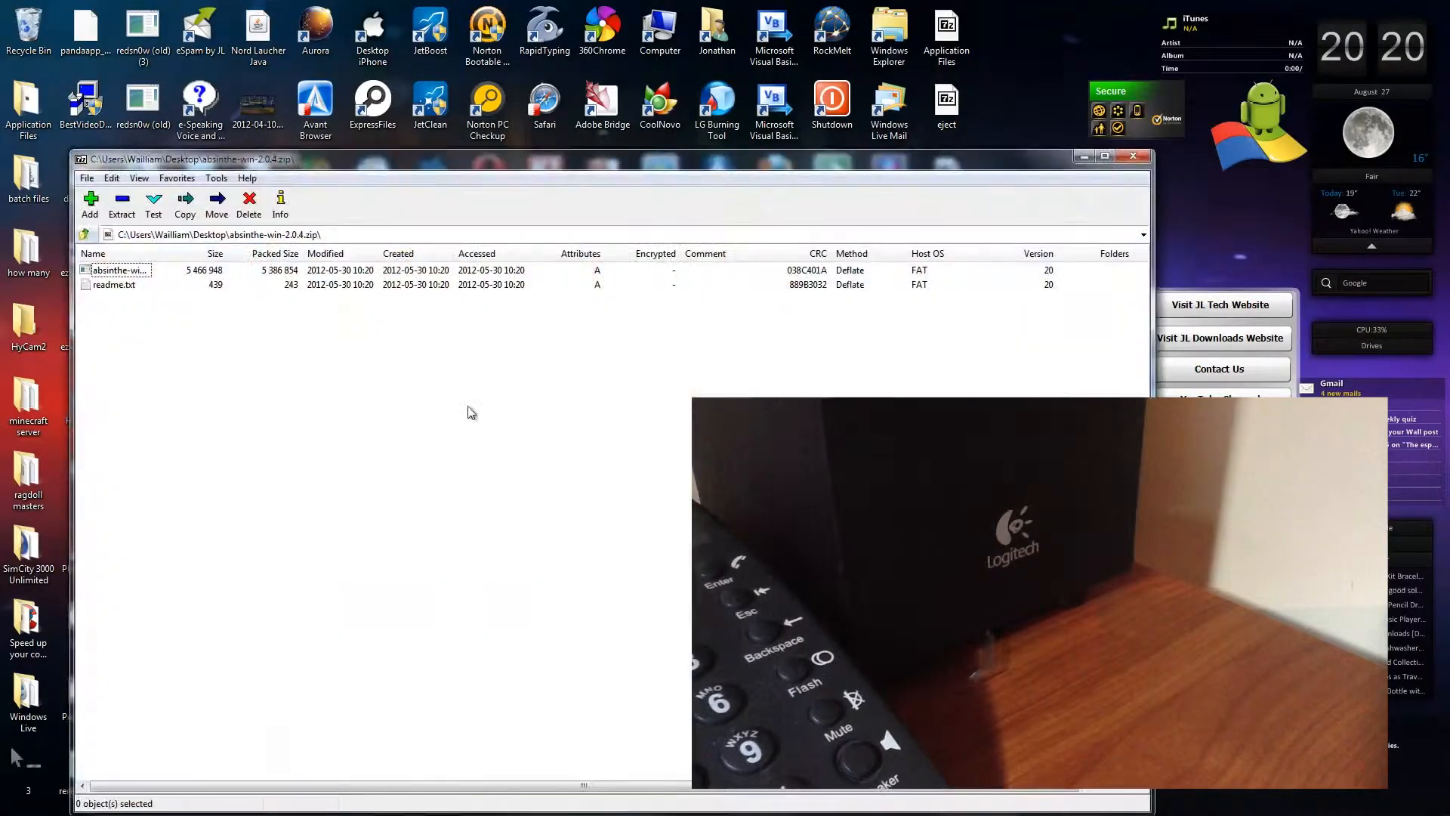
Select the executable and readme in absinthe-win-2.0.4.zip and extract them
{"action": "key", "text": "ctrl+a"}
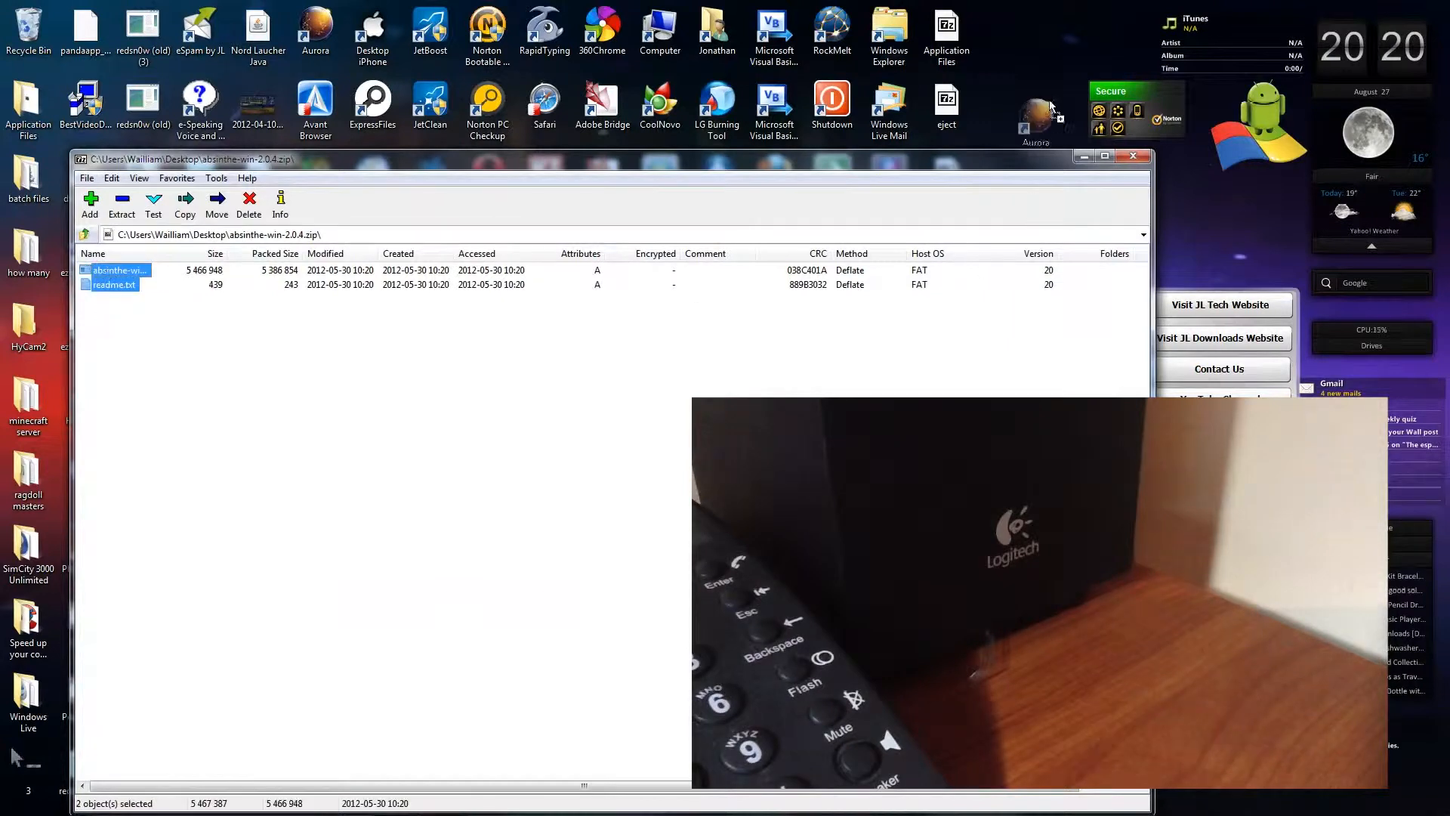
{"action": "left_click", "coordinate": [184, 203]}
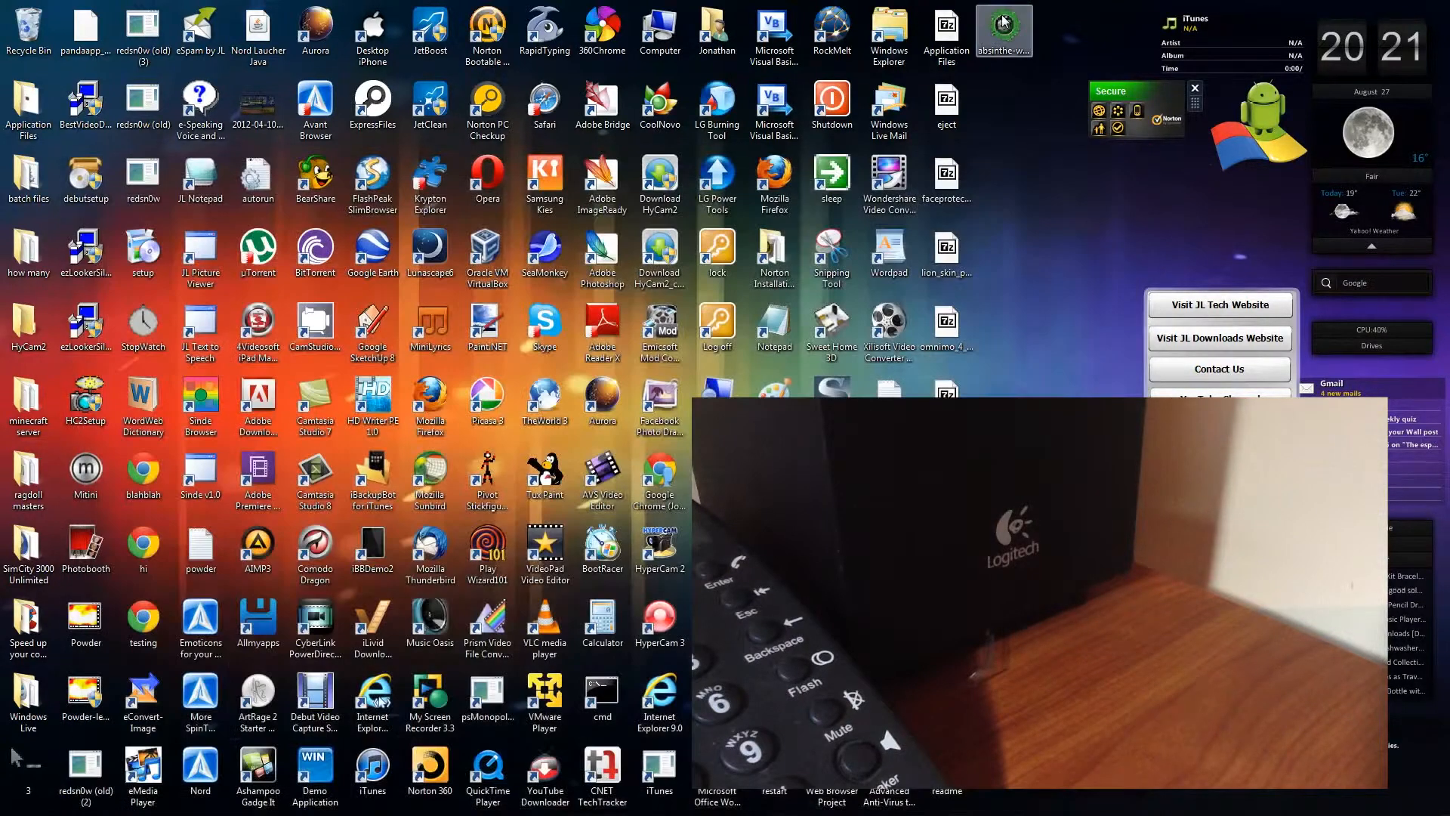
Open the absinthe-win-2.0.4 folder and launch the absinthe application
{"action": "double_click", "coordinate": [1003, 29]}
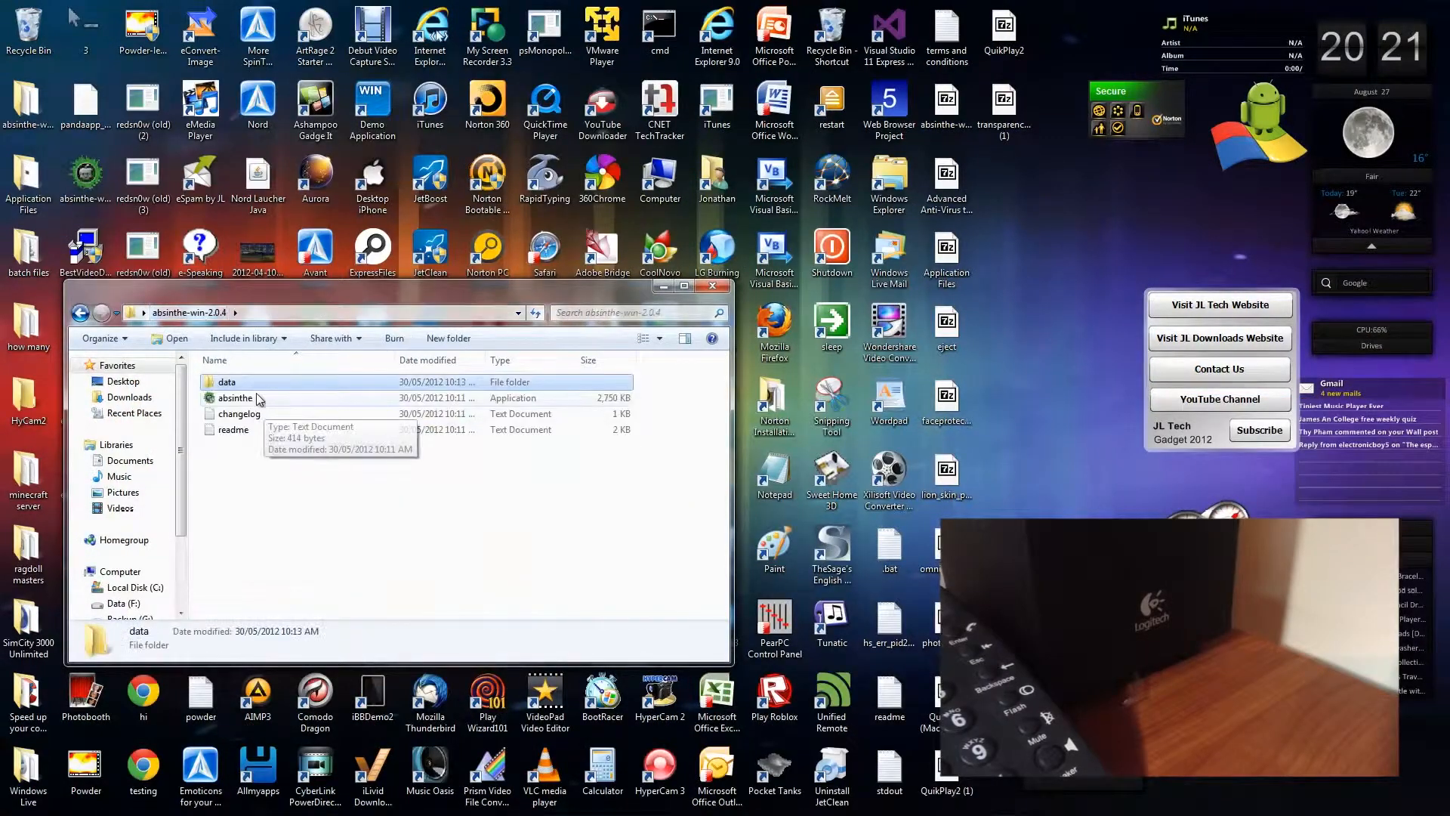
{"action": "left_click", "coordinate": [235, 398]}
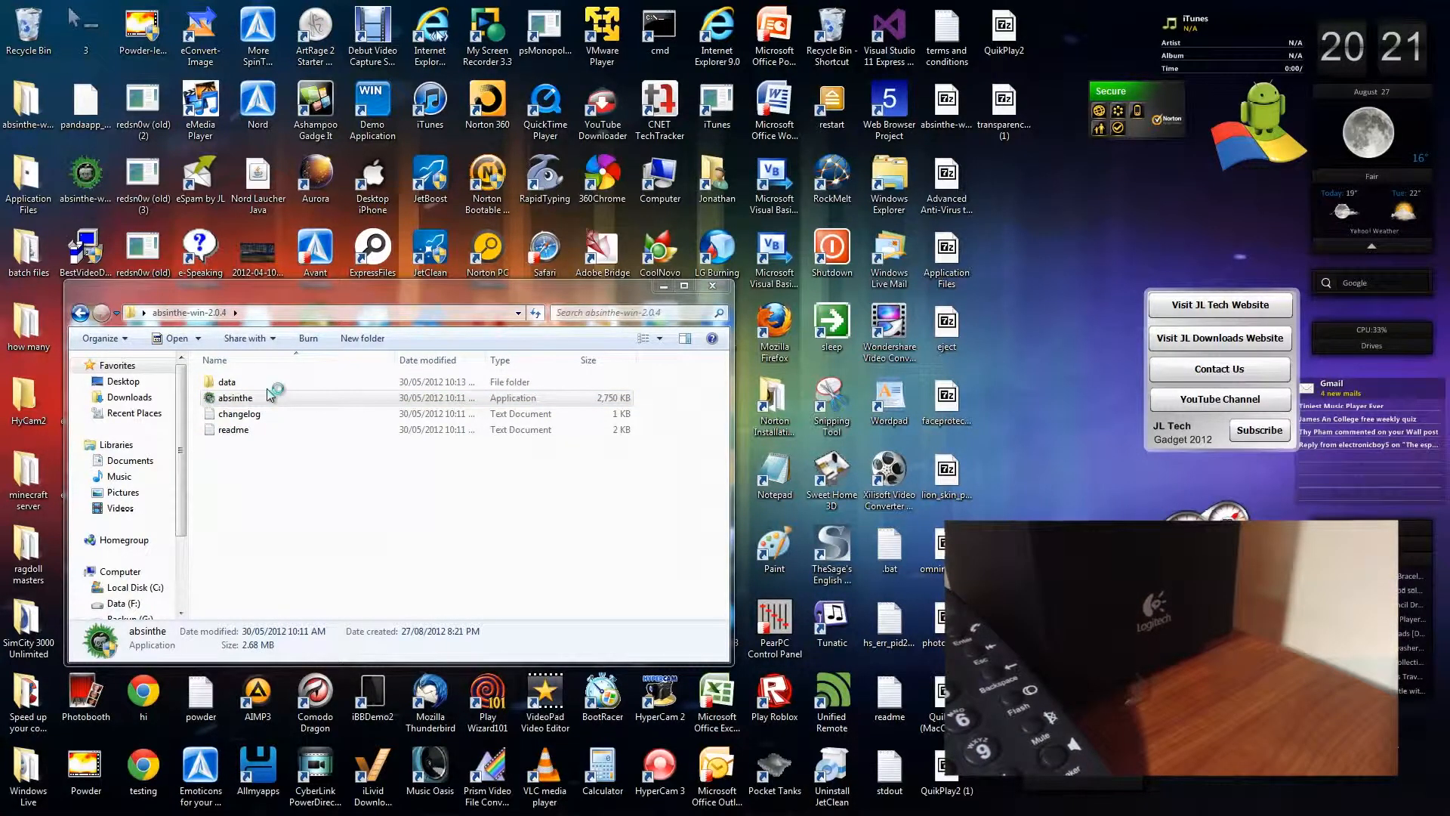
{"action": "double_click", "coordinate": [234, 398]}
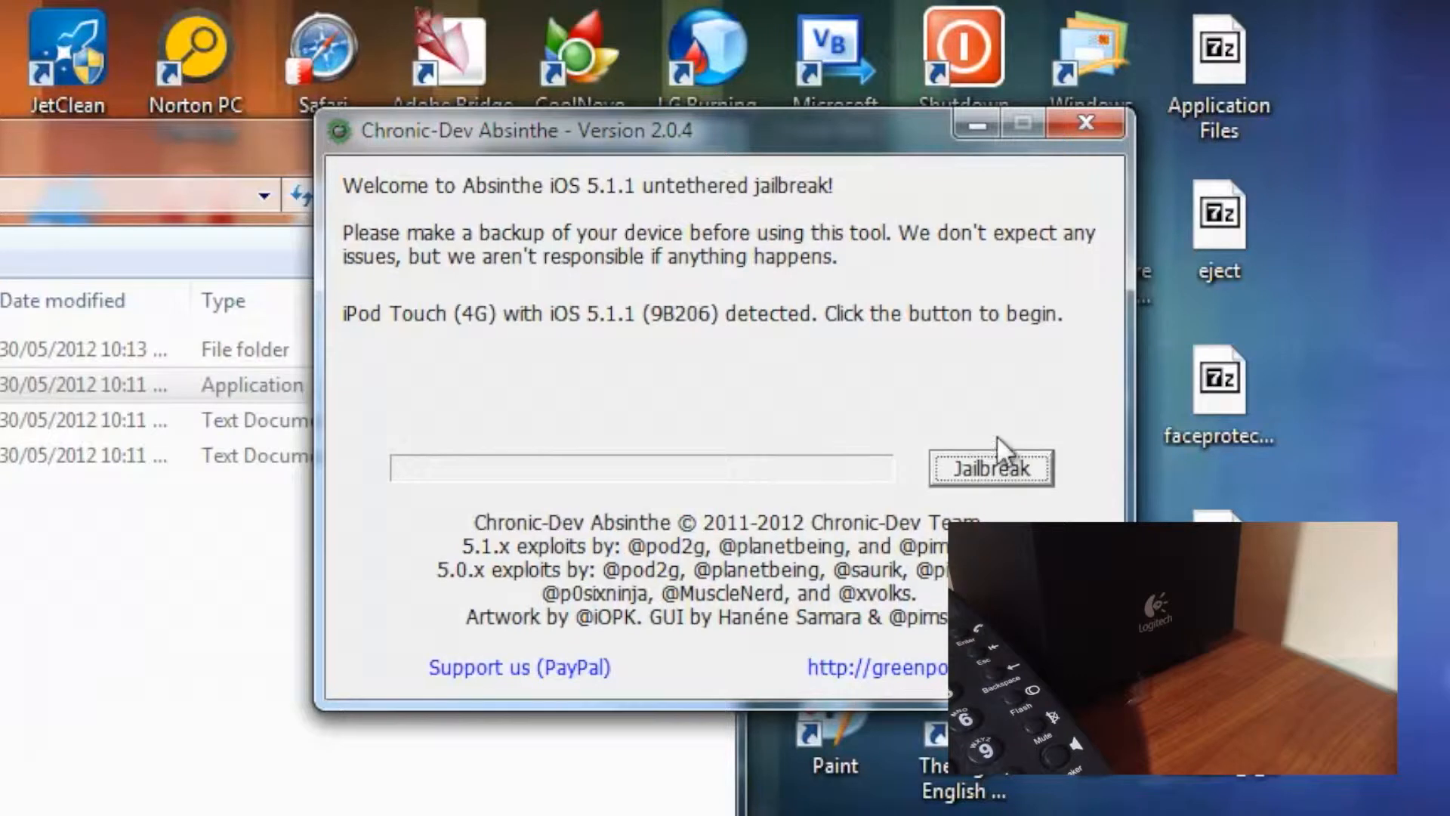
Start the Absinthe jailbreak on the connected iOS 5.1.1 iPod Touch
{"action": "left_click", "coordinate": [989, 468]}
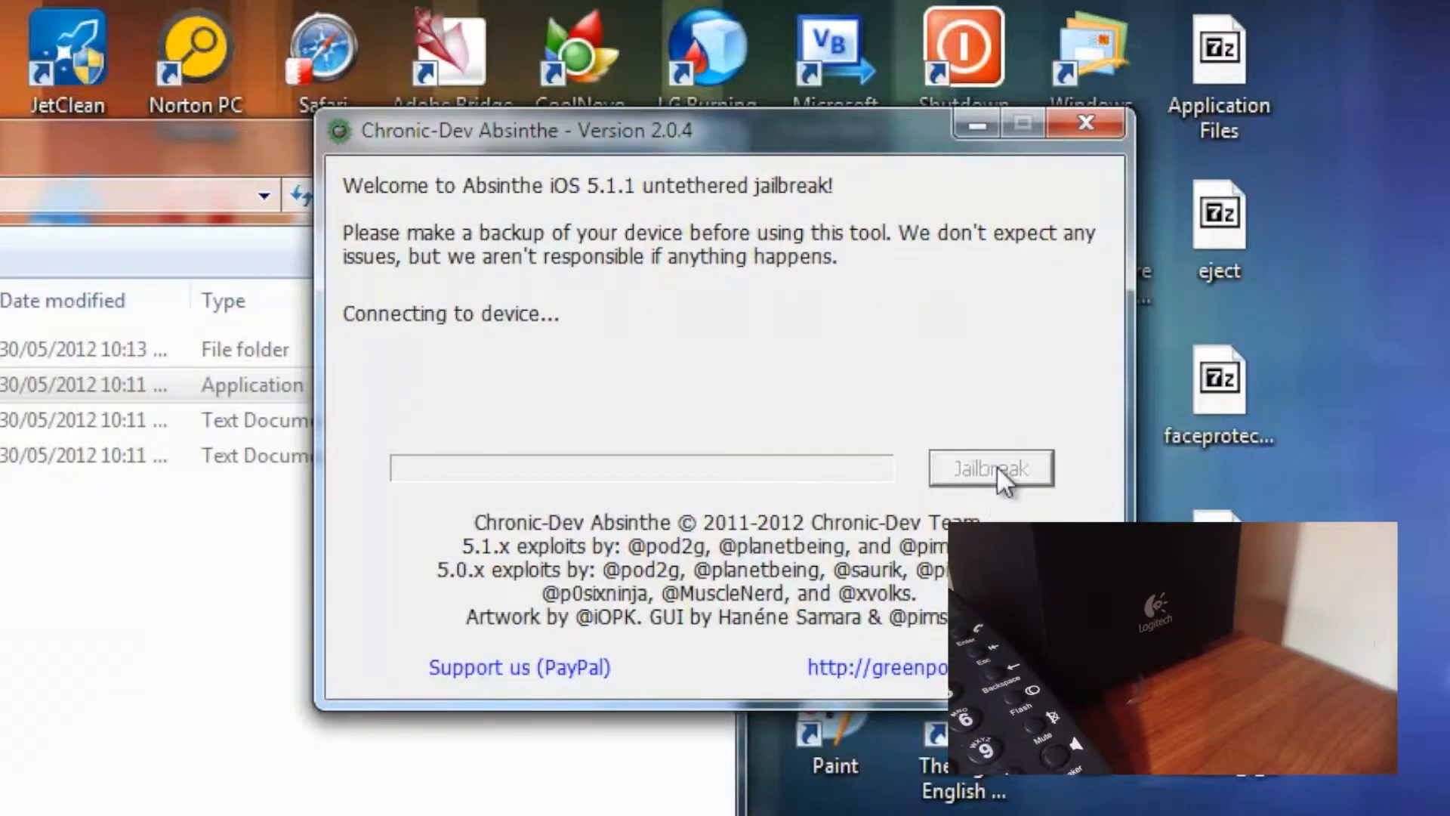
{"action": "left_click", "coordinate": [989, 467]}
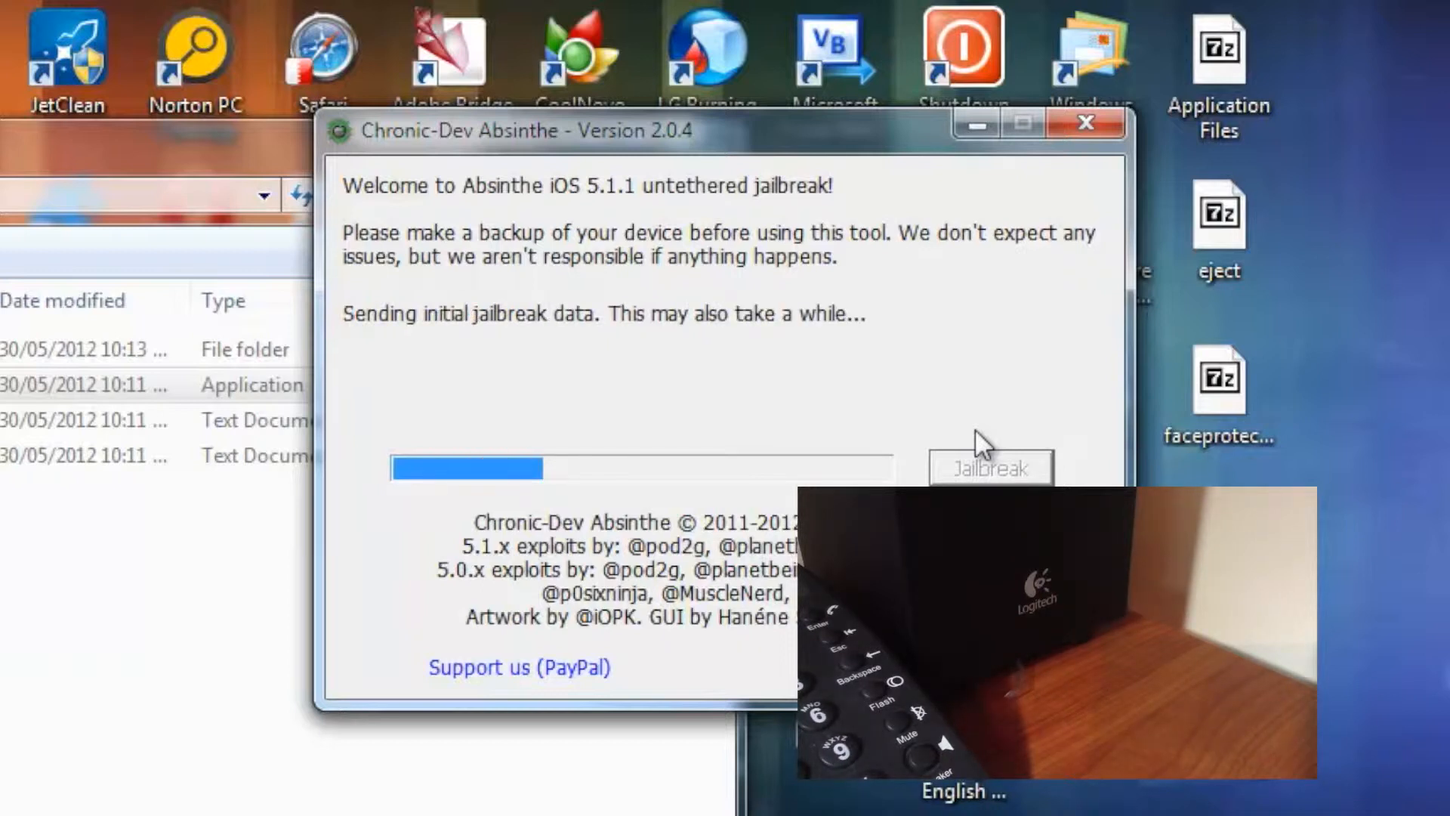
{"action": "mouse_move", "coordinate": [503, 671]}
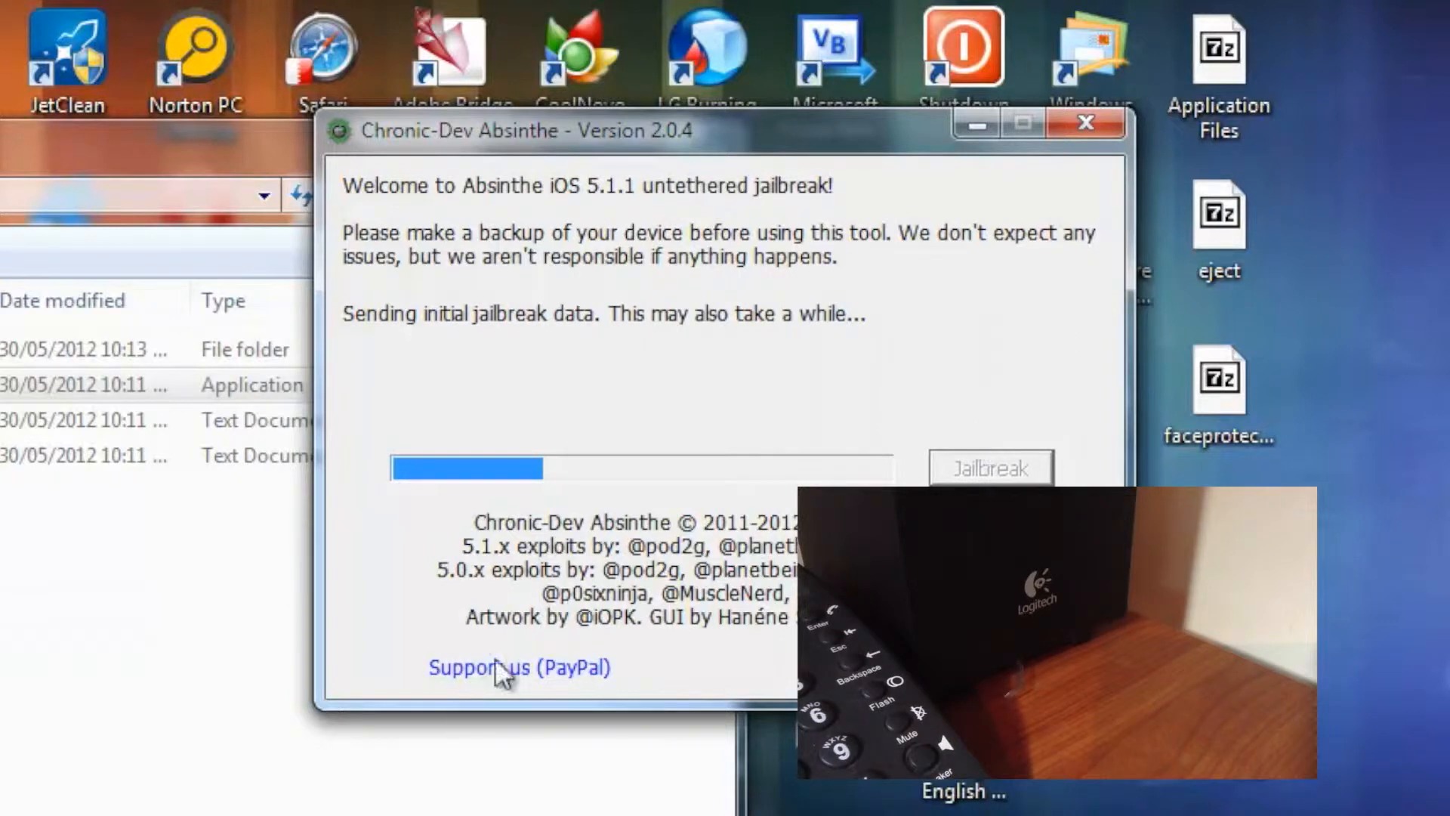